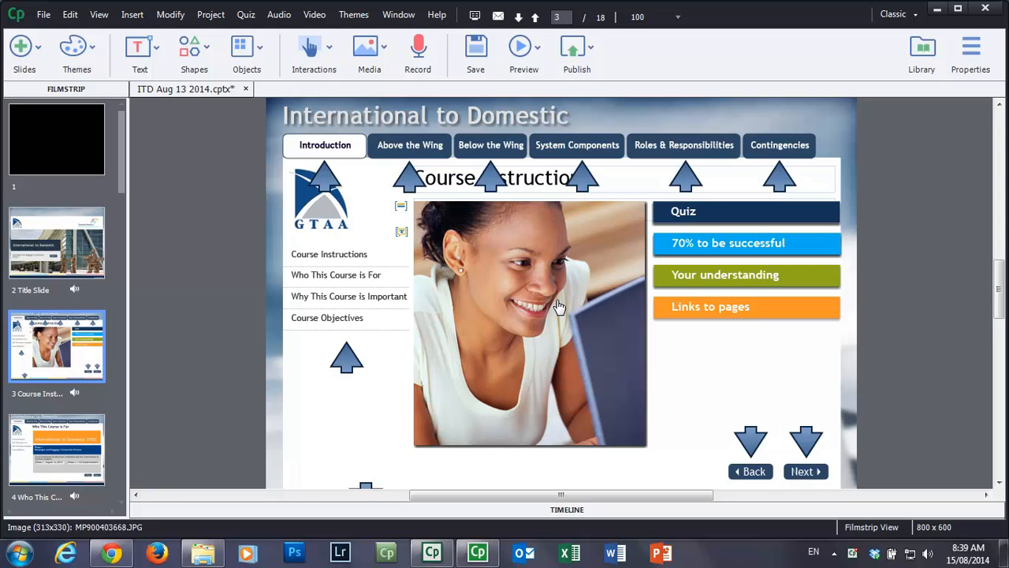
{"action": "mouse_move", "coordinate": [614, 342]}
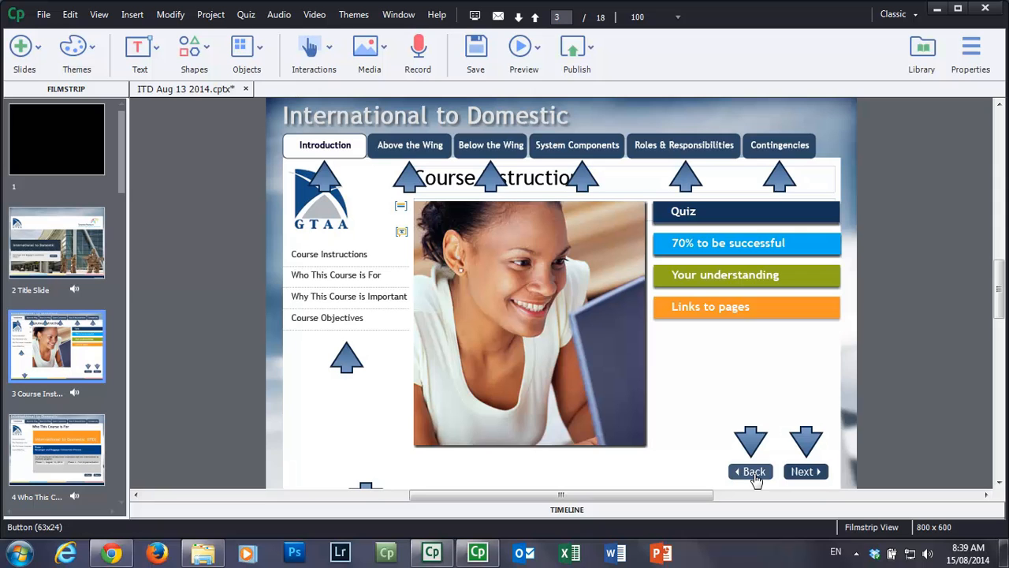
{"action": "mouse_move", "coordinate": [801, 471]}
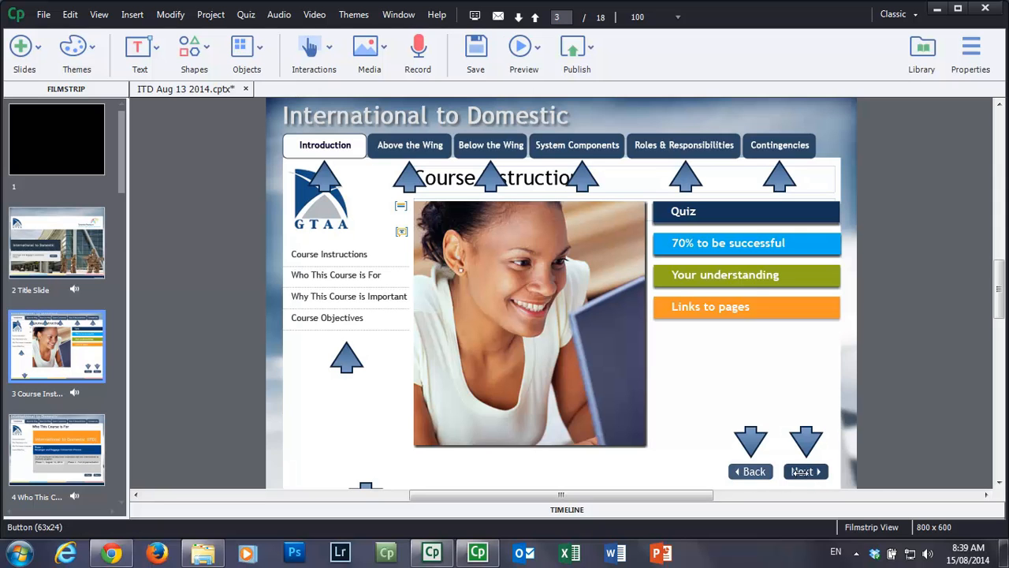
{"action": "mouse_move", "coordinate": [804, 472]}
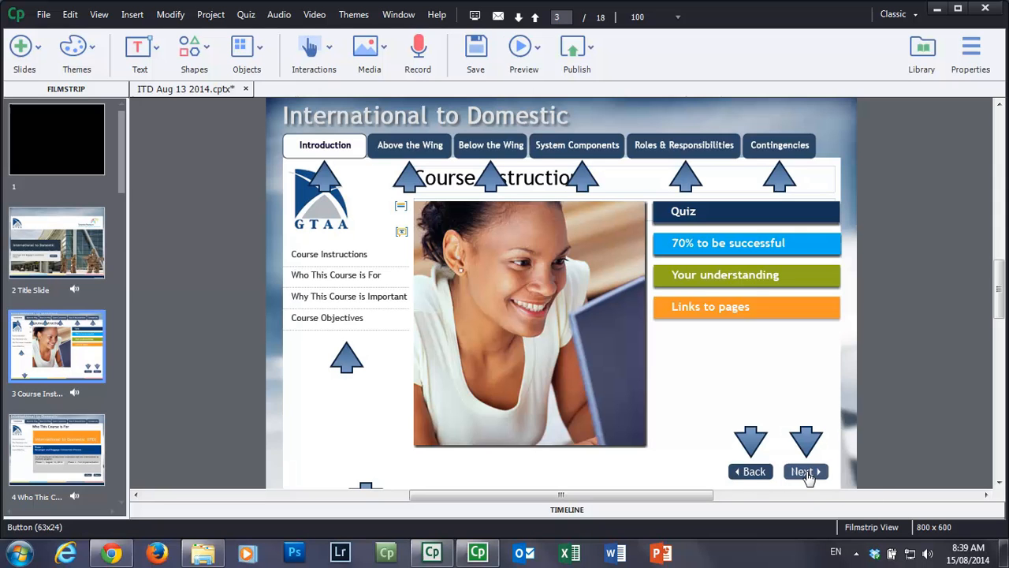
{"action": "mouse_move", "coordinate": [811, 479]}
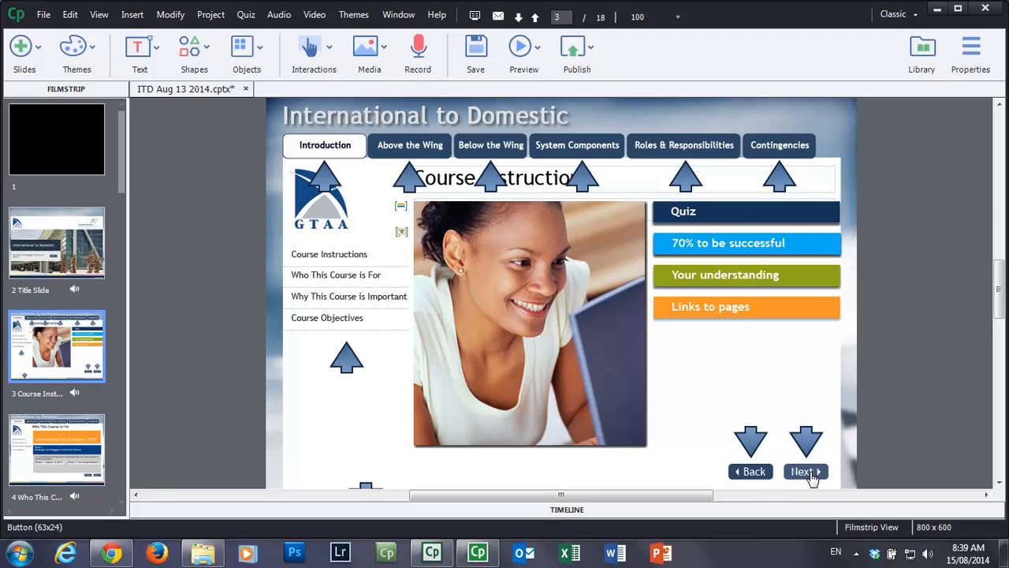
{"action": "mouse_move", "coordinate": [749, 470]}
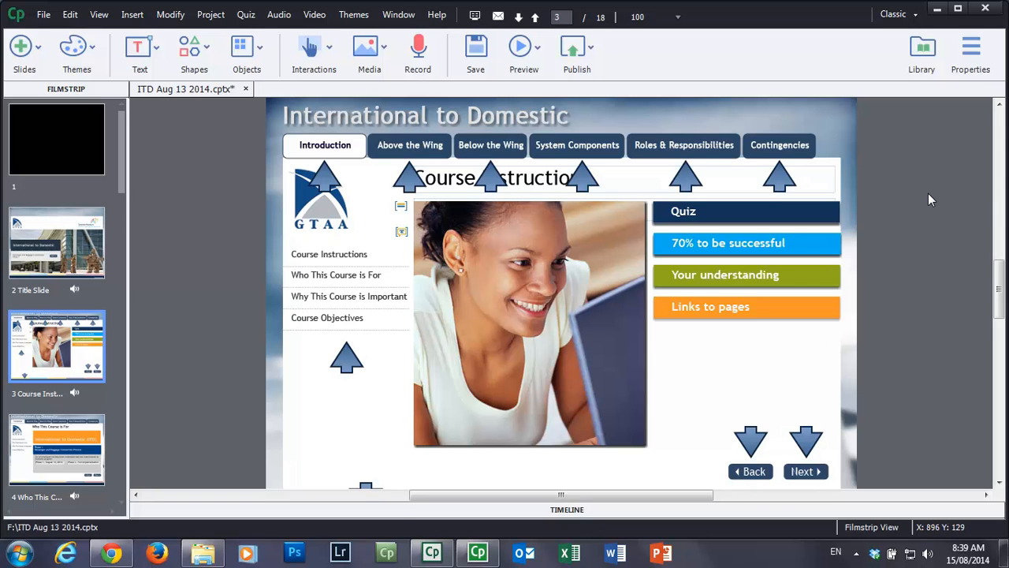
{"action": "mouse_move", "coordinate": [256, 174]}
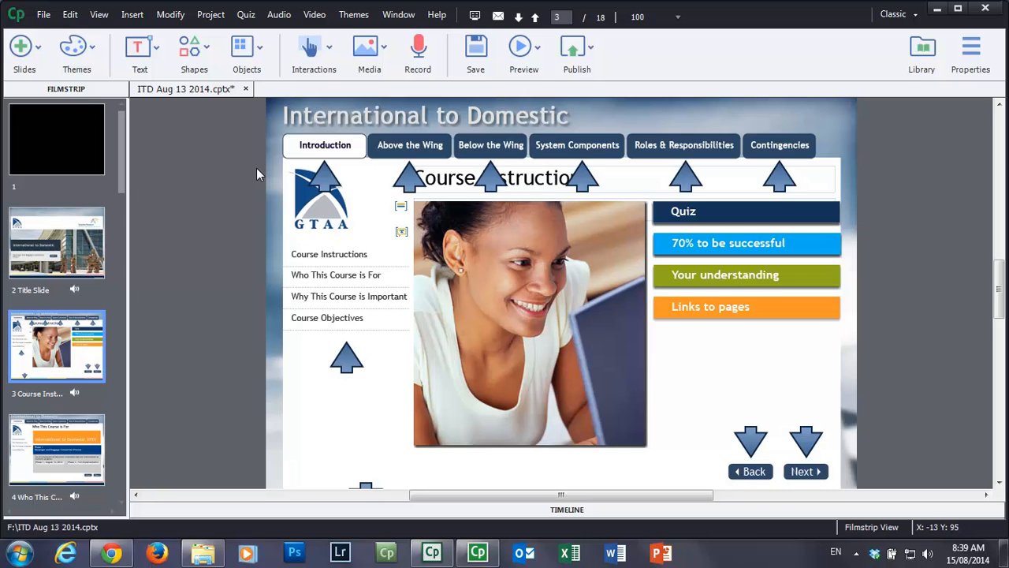
{"action": "mouse_move", "coordinate": [243, 163]}
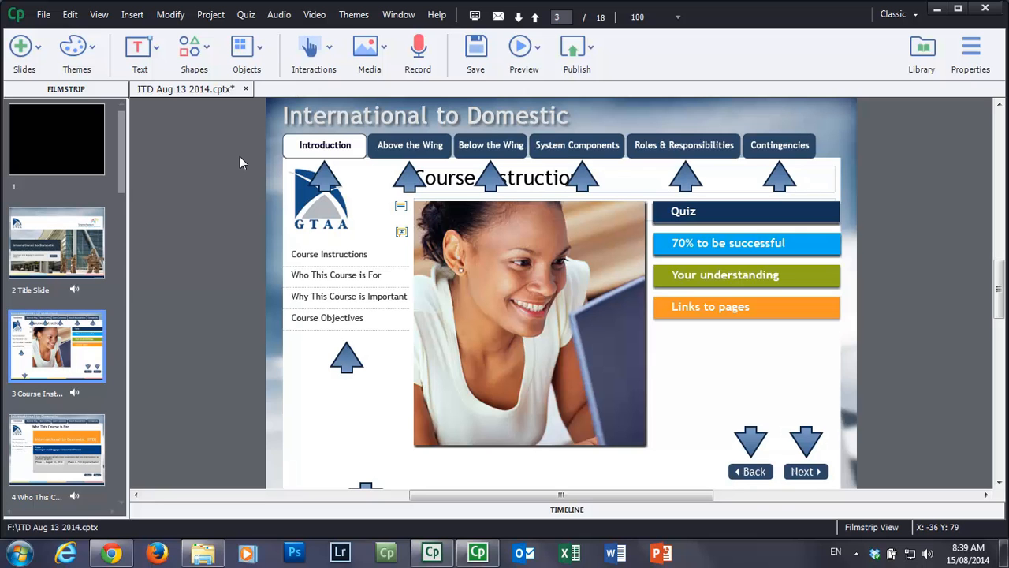
- Draw a rectangle smart shape on the black first slide
{"action": "left_click", "coordinate": [193, 49]}
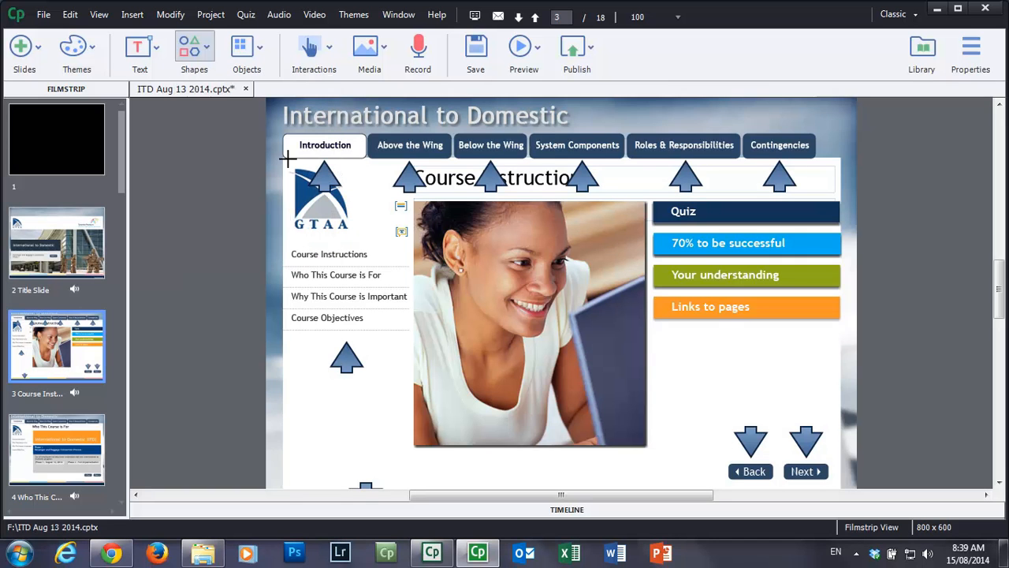
{"action": "mouse_move", "coordinate": [205, 288]}
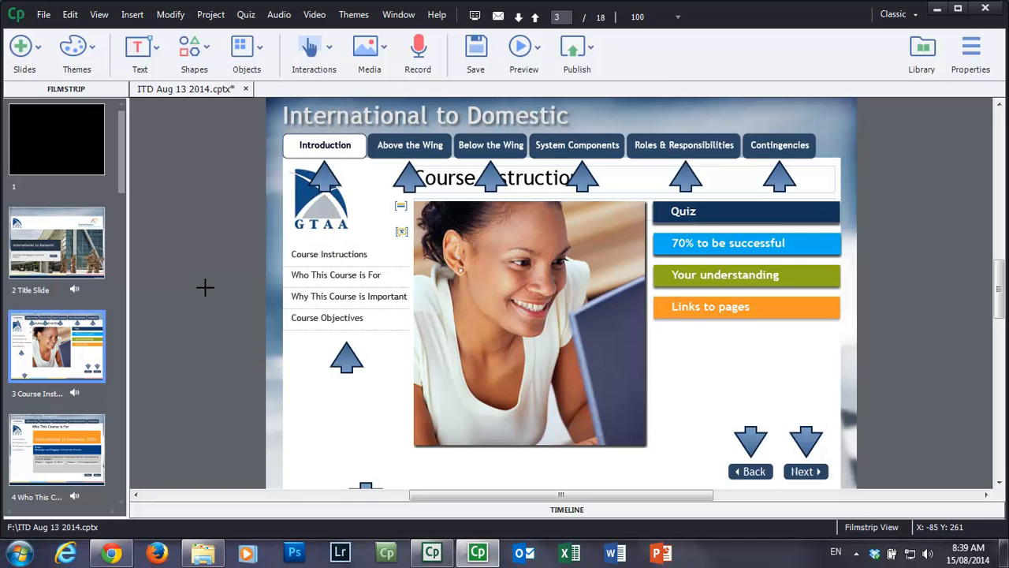
{"action": "mouse_move", "coordinate": [105, 199]}
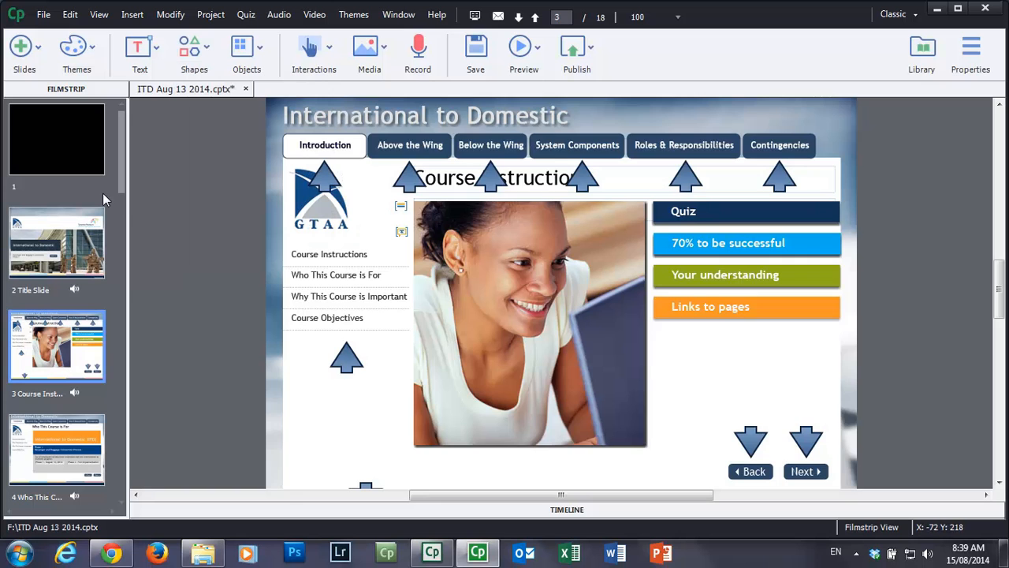
{"action": "left_click", "coordinate": [56, 139]}
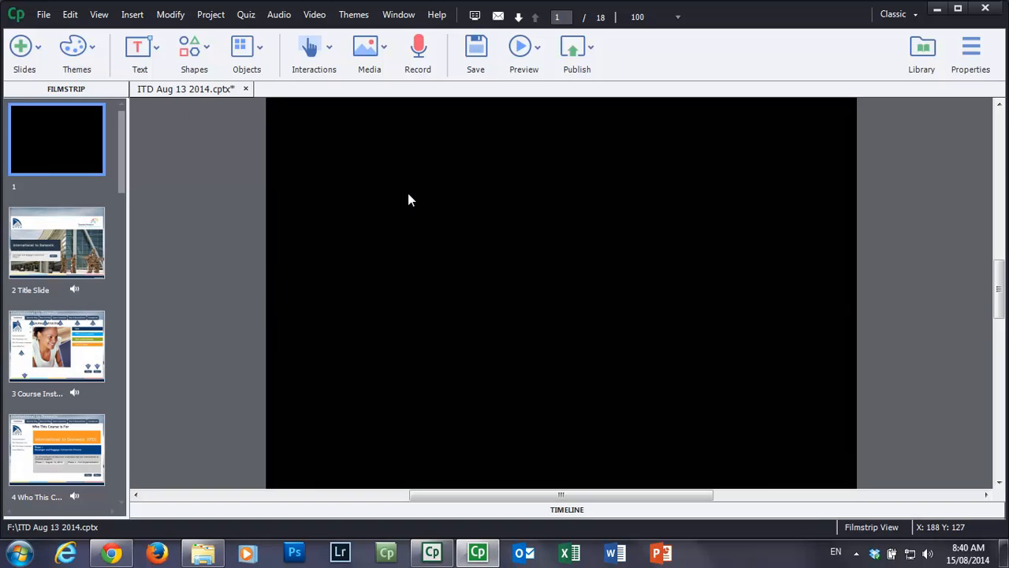
{"action": "left_click", "coordinate": [194, 51]}
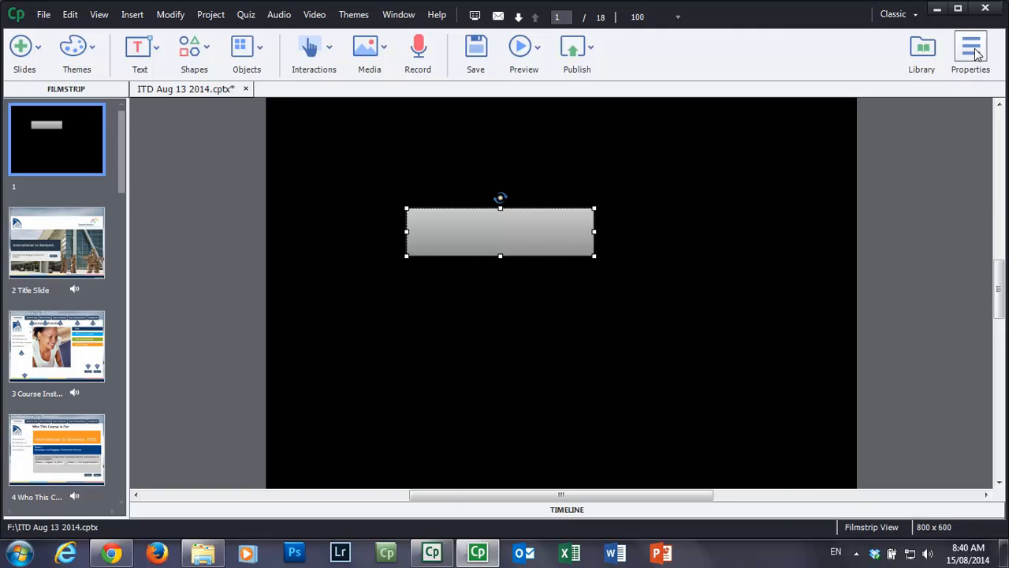
- Show the rectangle's Properties panel and browse its style, fill, stroke and shadow settings
{"action": "left_click", "coordinate": [970, 47]}
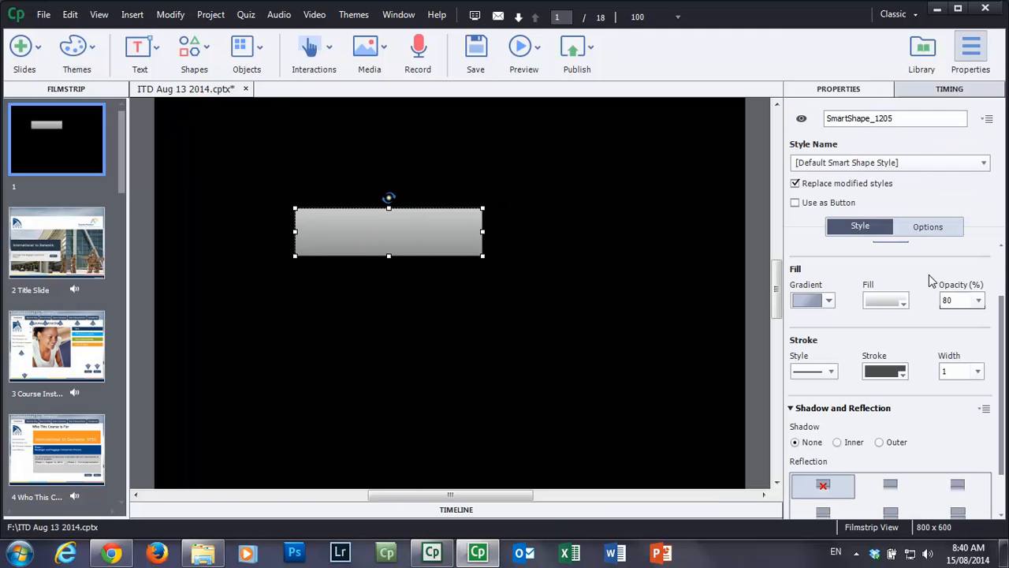
{"action": "mouse_move", "coordinate": [1005, 284]}
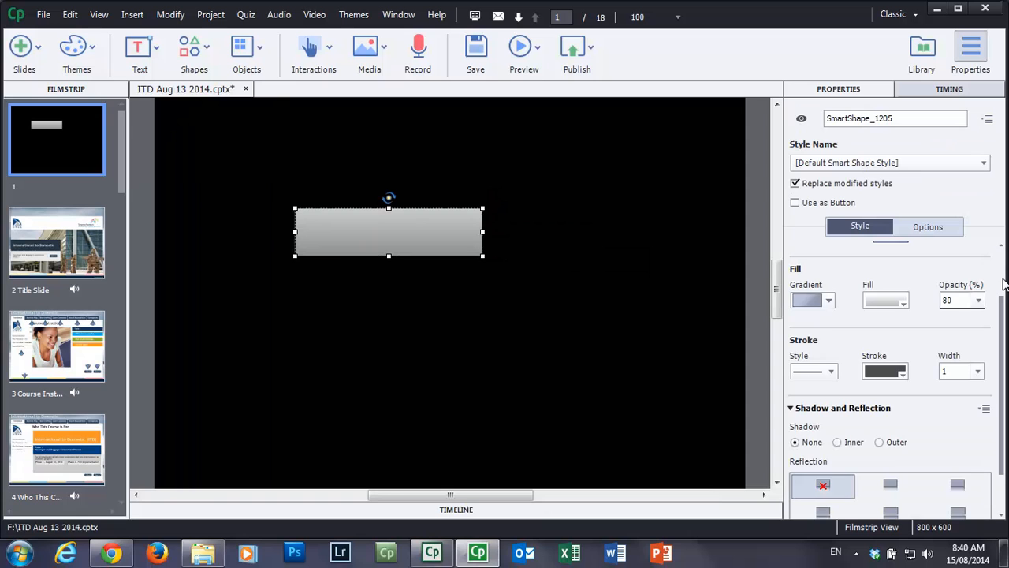
{"action": "scroll", "scroll_direction": "up", "scroll_amount": 3}
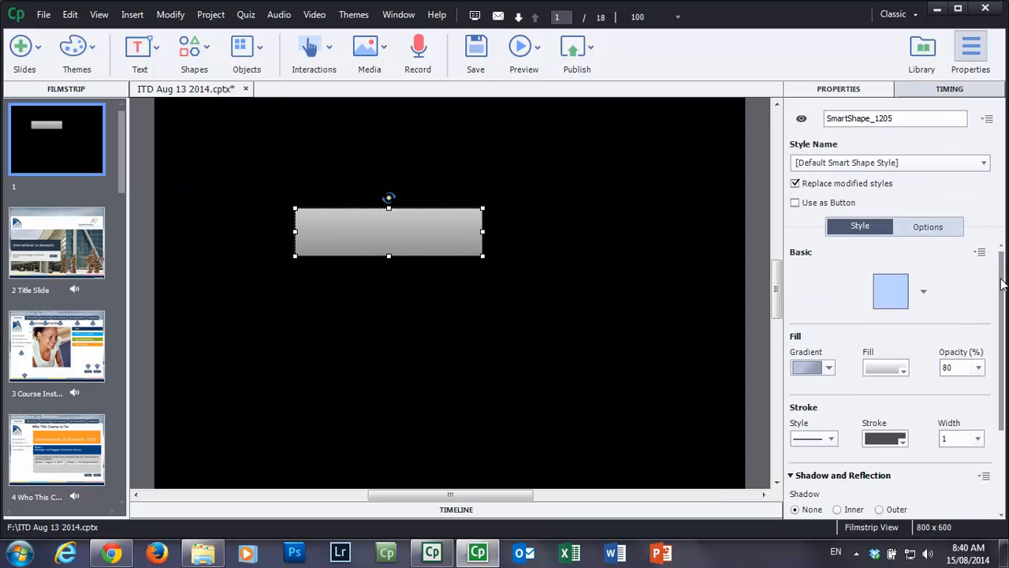
{"action": "mouse_move", "coordinate": [998, 284]}
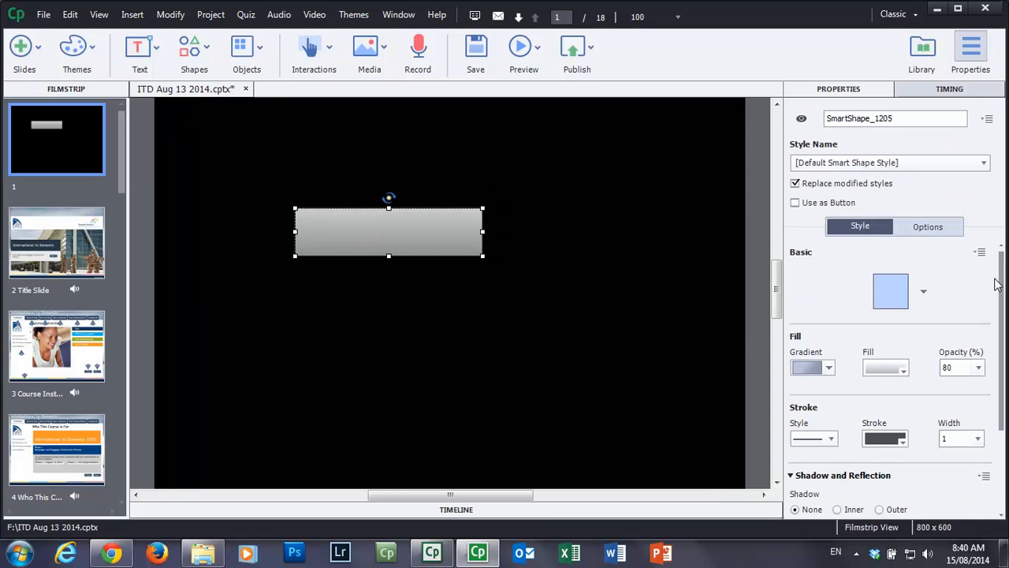
{"action": "mouse_move", "coordinate": [874, 501]}
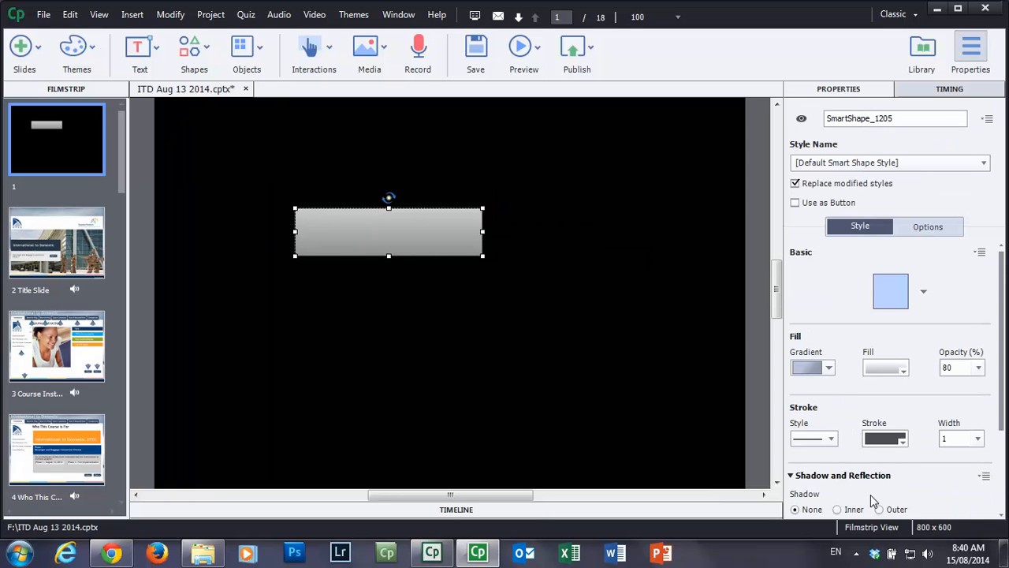
{"action": "mouse_move", "coordinate": [918, 325]}
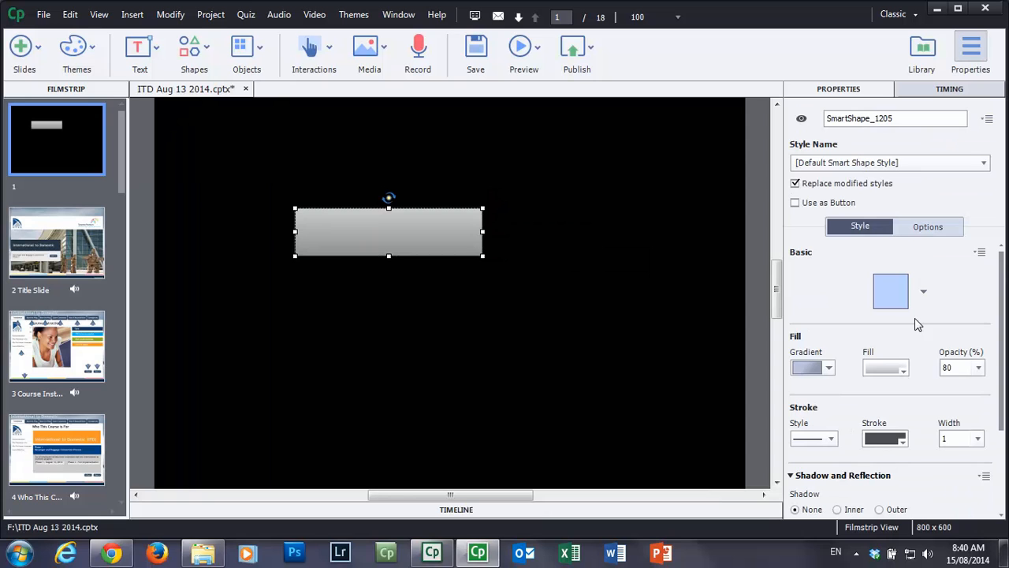
{"action": "mouse_move", "coordinate": [929, 298]}
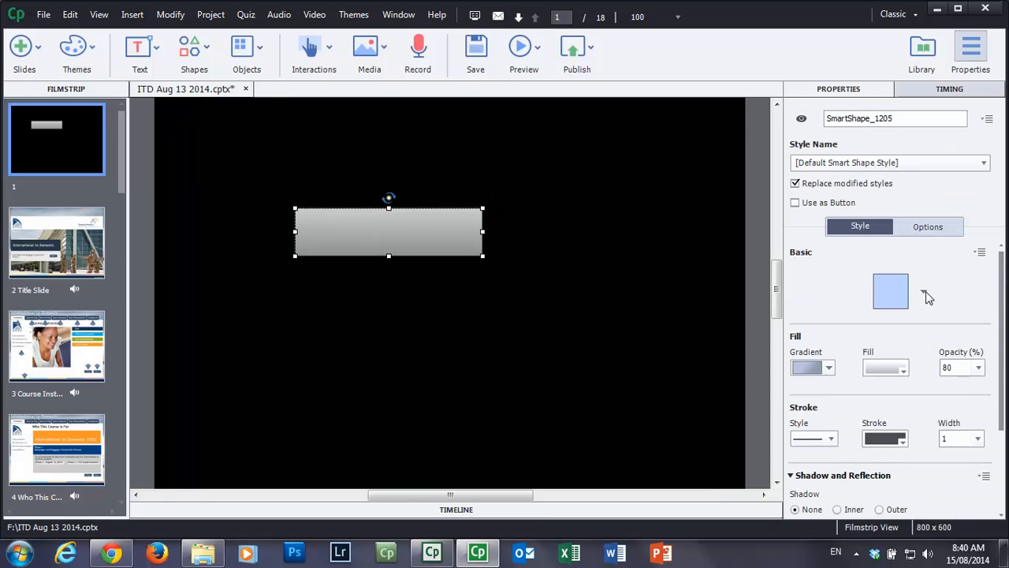
{"action": "scroll", "scroll_direction": "down", "scroll_amount": 3}
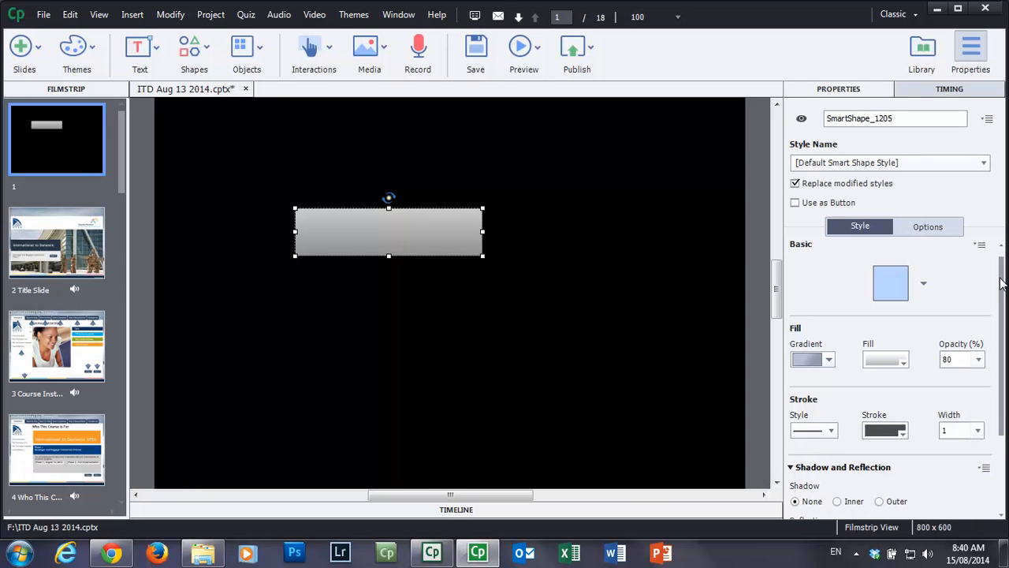
{"action": "scroll", "scroll_direction": "down", "scroll_amount": 3}
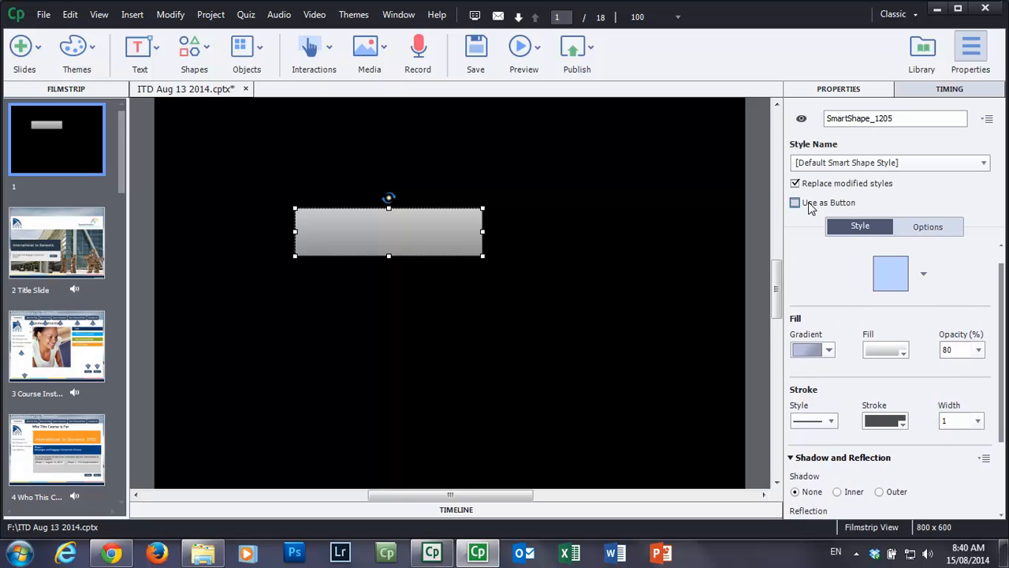
- Make the rectangle a button and open its fill settings
{"action": "left_click", "coordinate": [795, 202]}
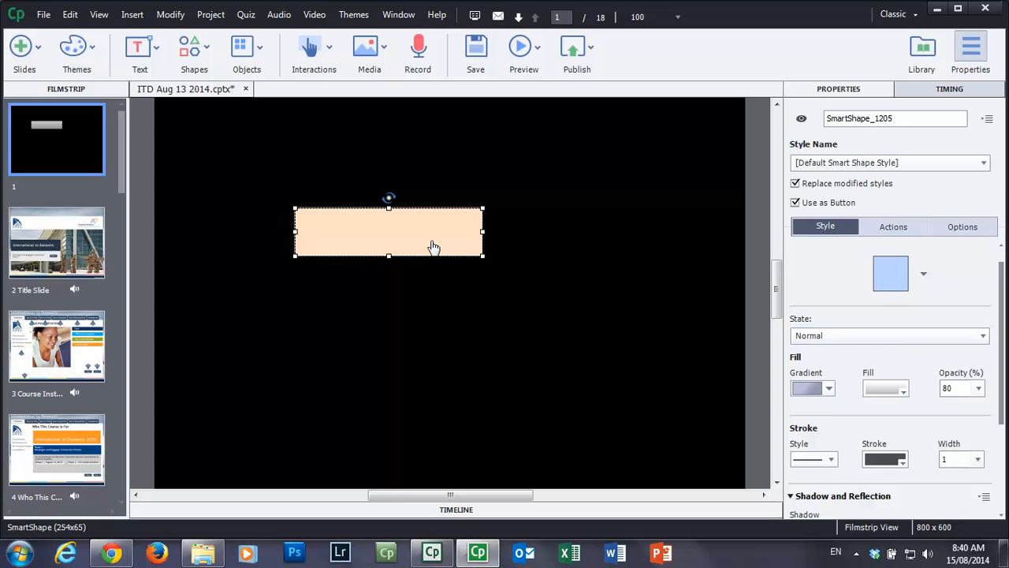
{"action": "left_click", "coordinate": [827, 388]}
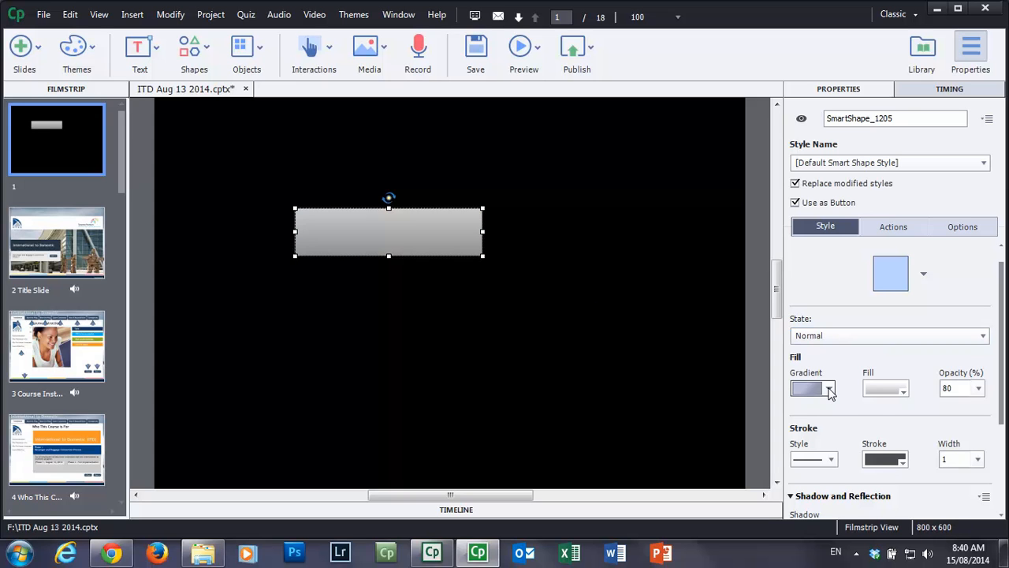
{"action": "left_click", "coordinate": [829, 388]}
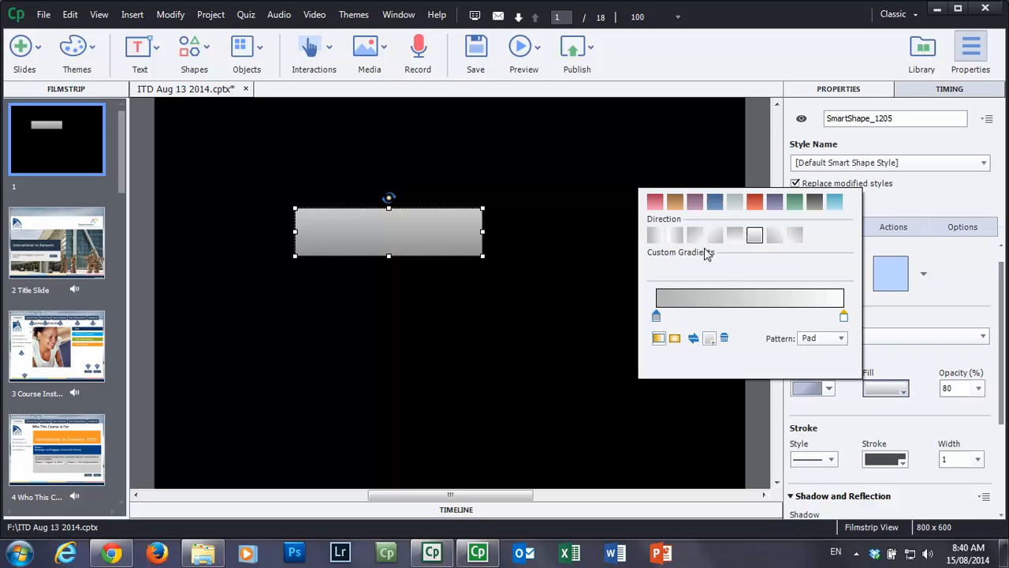
{"action": "mouse_move", "coordinate": [726, 327]}
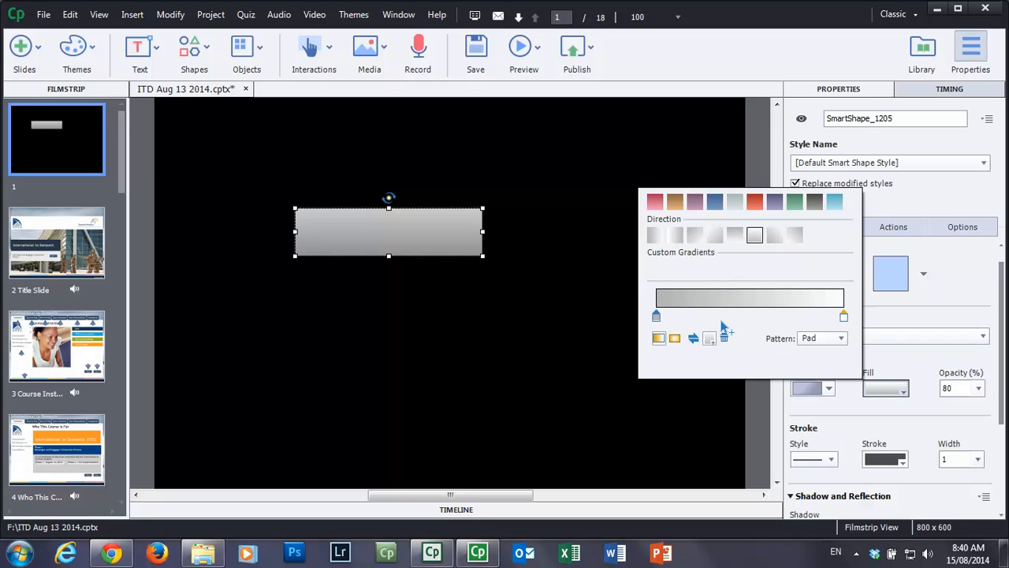
- Switch the fill to a solid colour and select the opacity value
{"action": "left_click", "coordinate": [829, 388]}
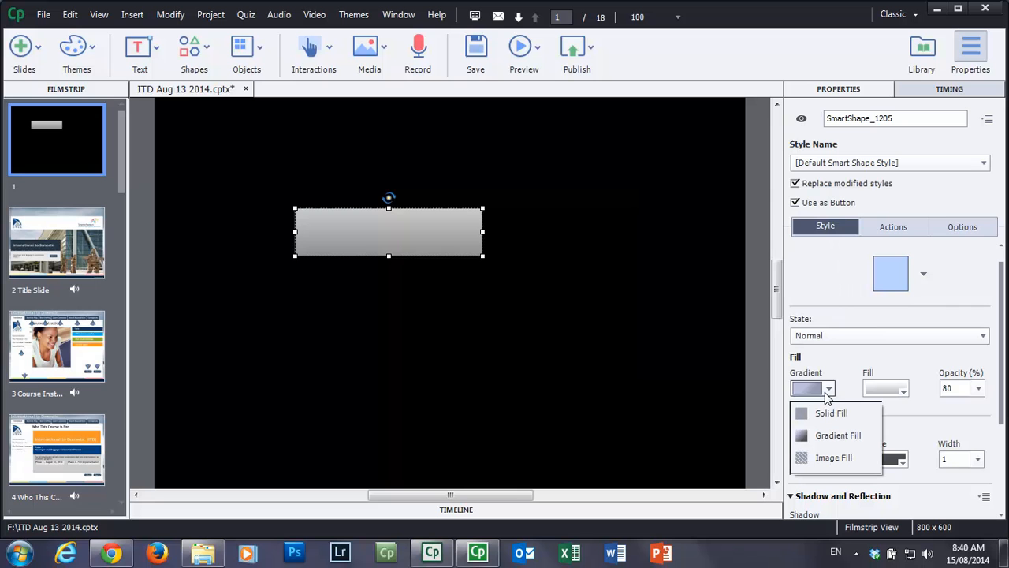
{"action": "mouse_move", "coordinate": [830, 397]}
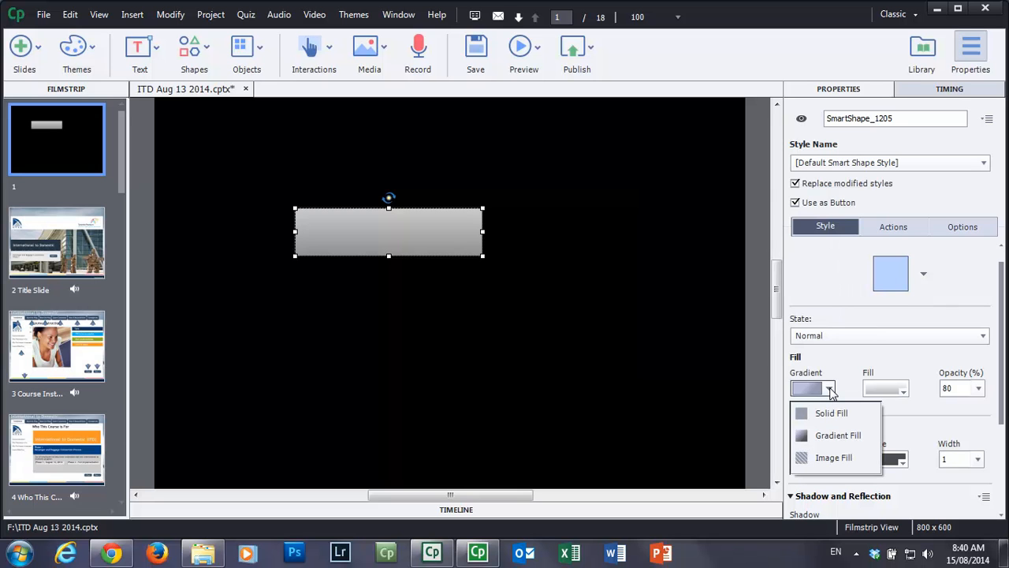
{"action": "left_click", "coordinate": [831, 412]}
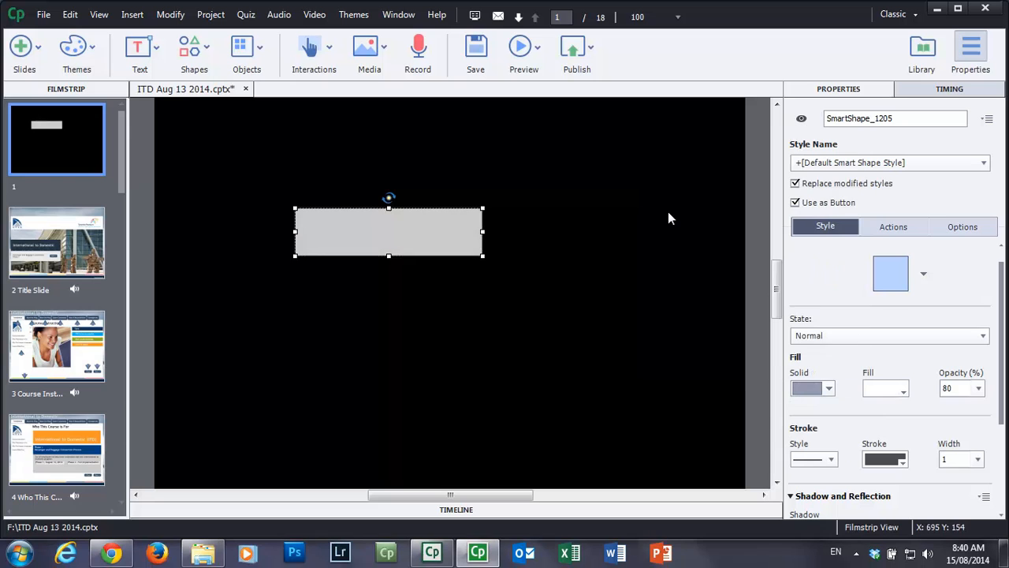
{"action": "triple_click", "coordinate": [957, 387]}
{"action": "type", "text": "100"}
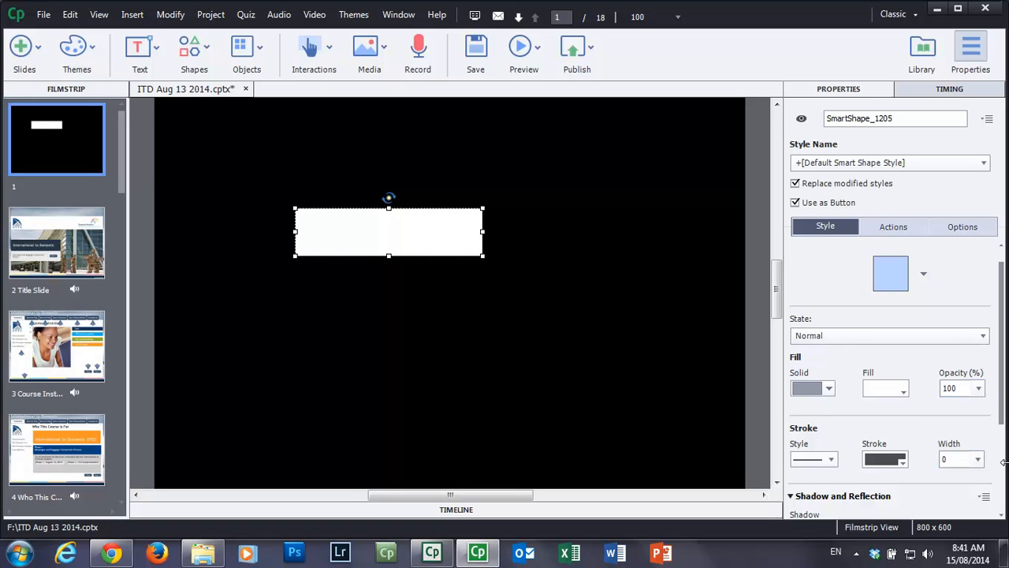
- Switch to the Rollover state and change its fill to a gradient
{"action": "left_click", "coordinate": [889, 335]}
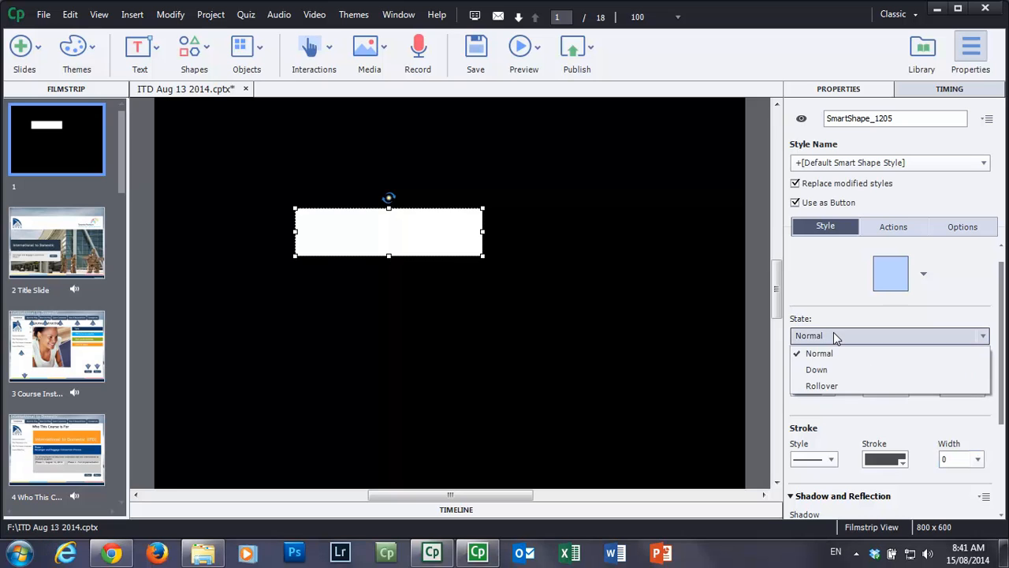
{"action": "mouse_move", "coordinate": [815, 369]}
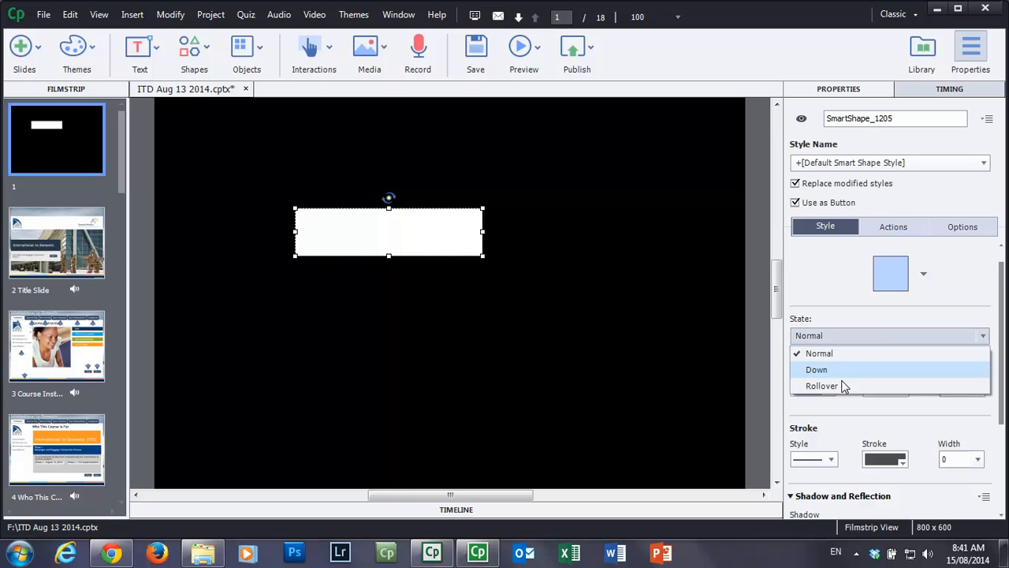
{"action": "left_click", "coordinate": [823, 386]}
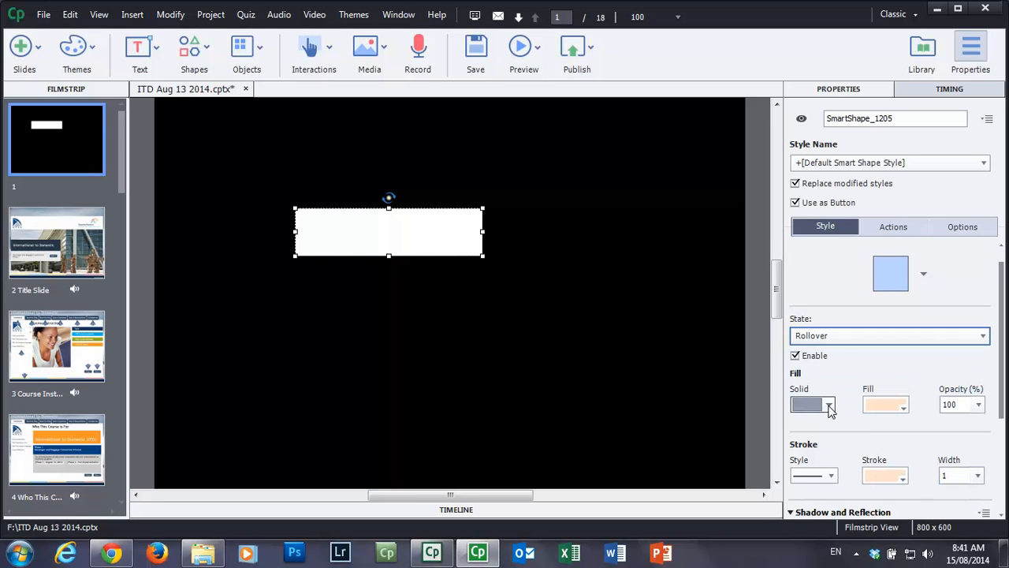
{"action": "left_click", "coordinate": [826, 405]}
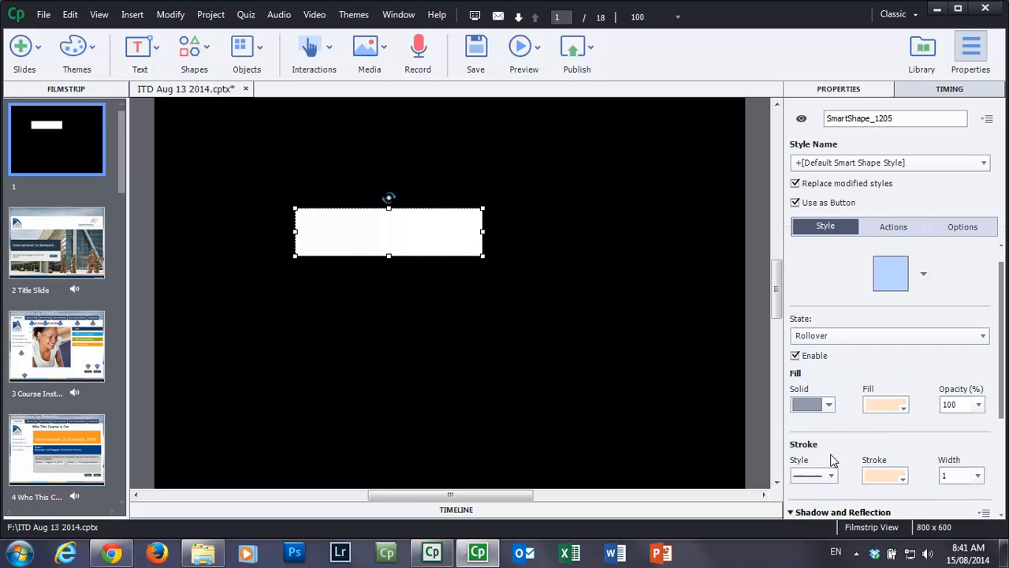
{"action": "left_click", "coordinate": [905, 403]}
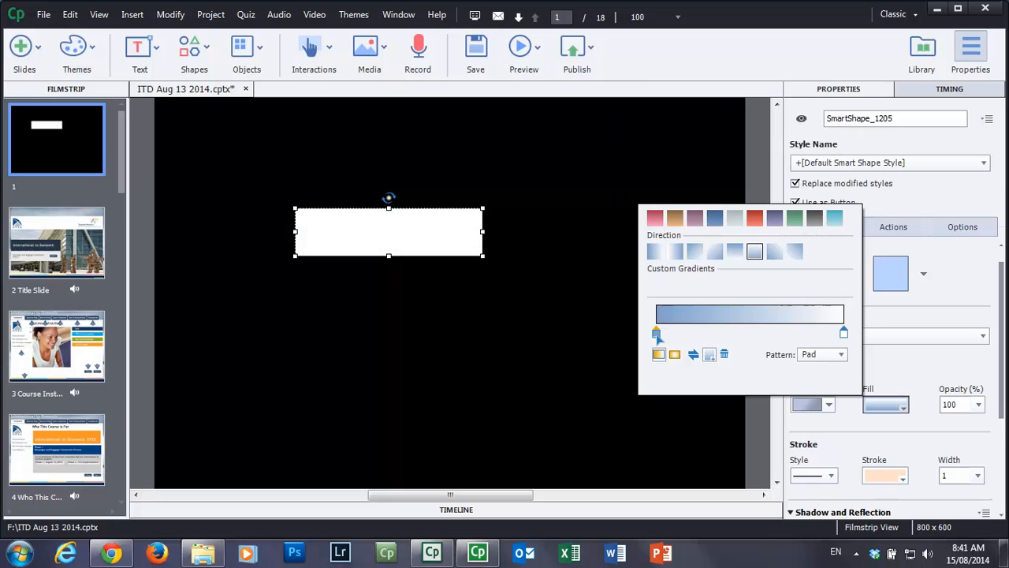
{"action": "mouse_move", "coordinate": [671, 335]}
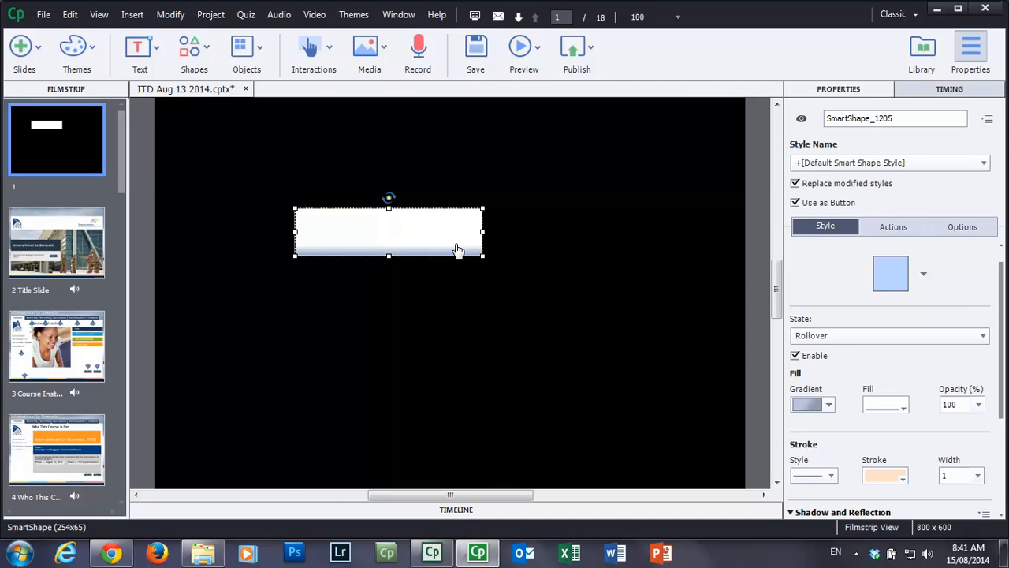
{"action": "mouse_move", "coordinate": [453, 237]}
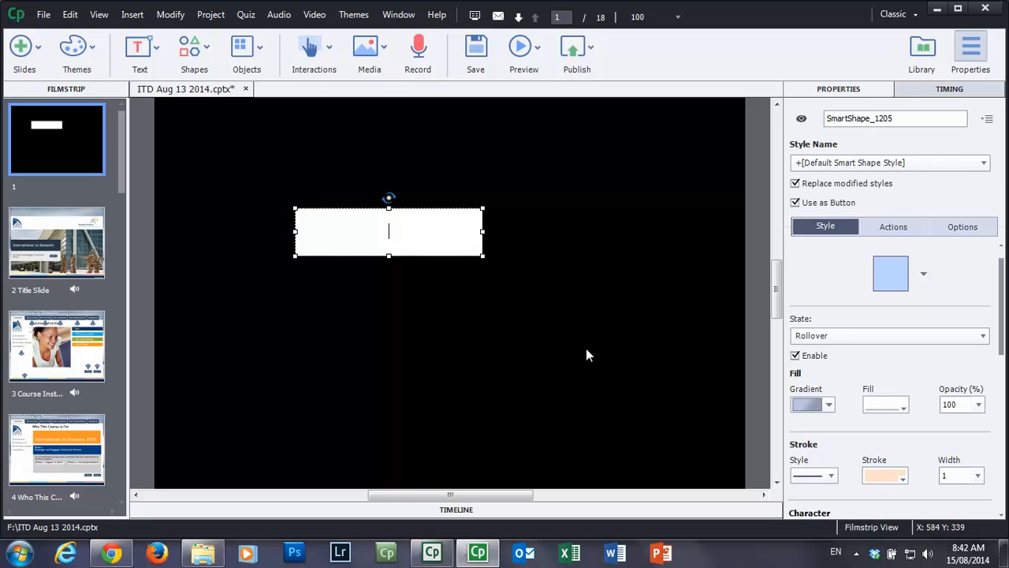
- Type 'Next' on the button and select it for resizing
{"action": "type", "text": "Next"}
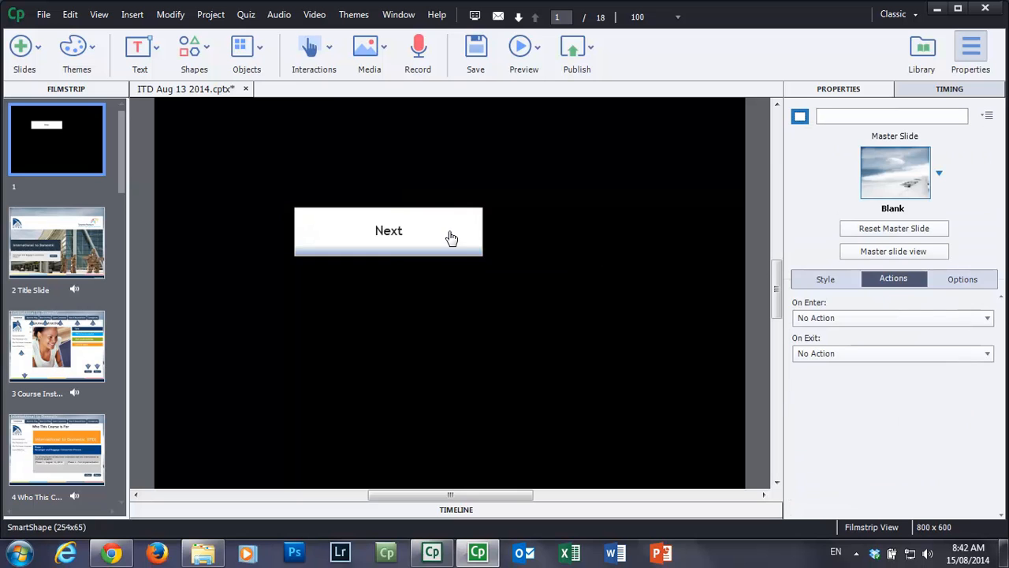
{"action": "left_click", "coordinate": [388, 231]}
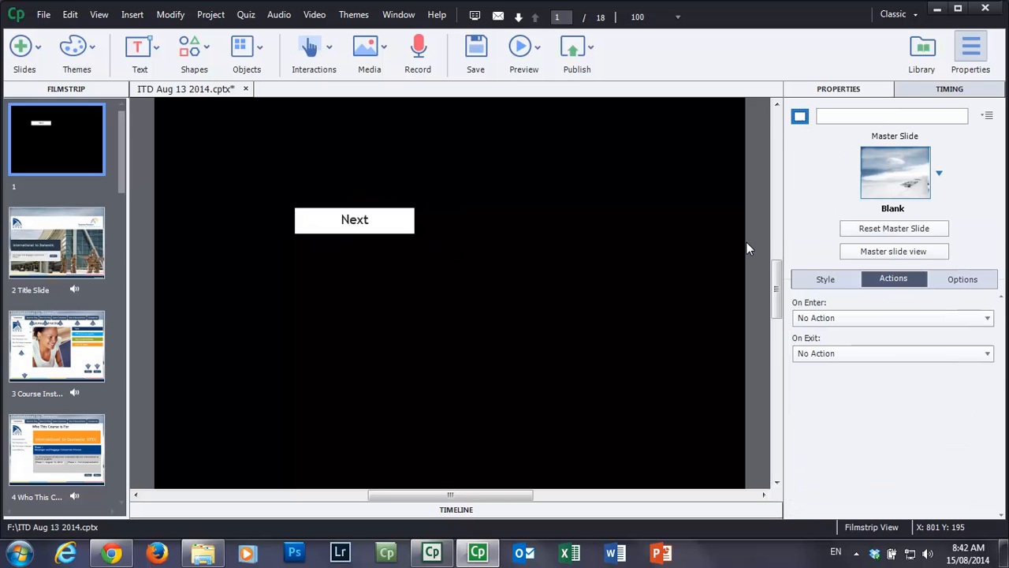
{"action": "mouse_move", "coordinate": [720, 251]}
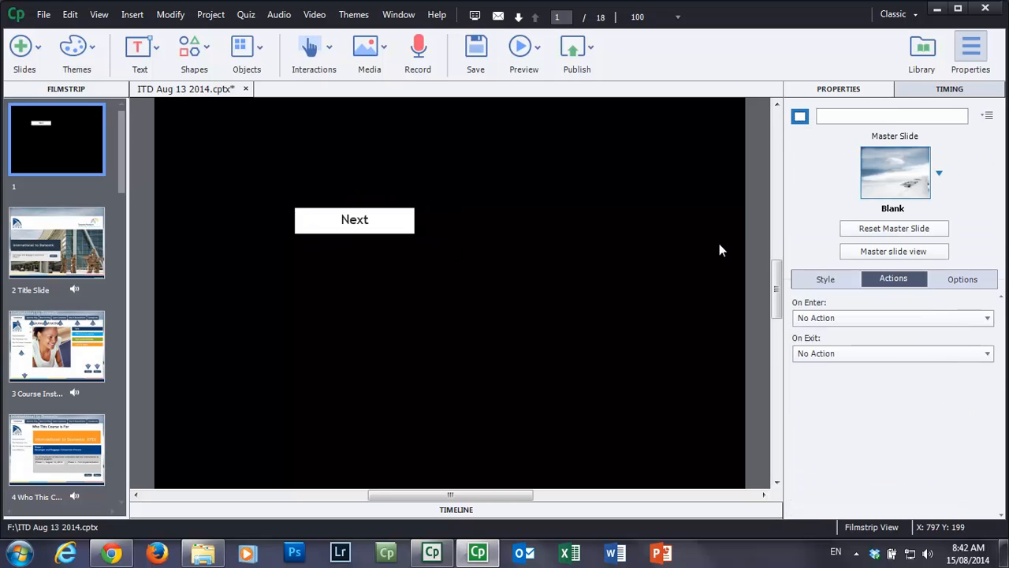
{"action": "left_click", "coordinate": [354, 220]}
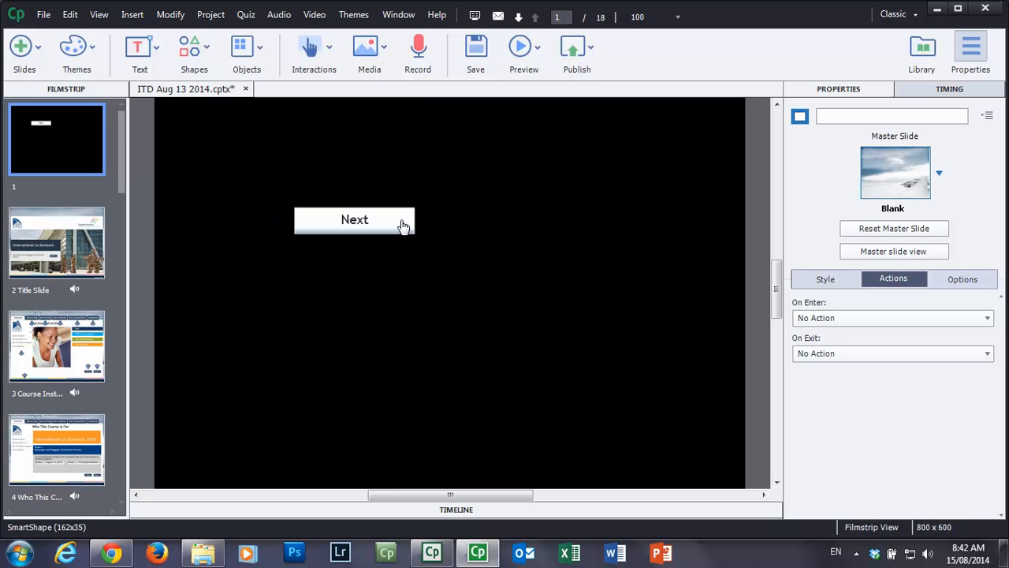
{"action": "mouse_move", "coordinate": [402, 223]}
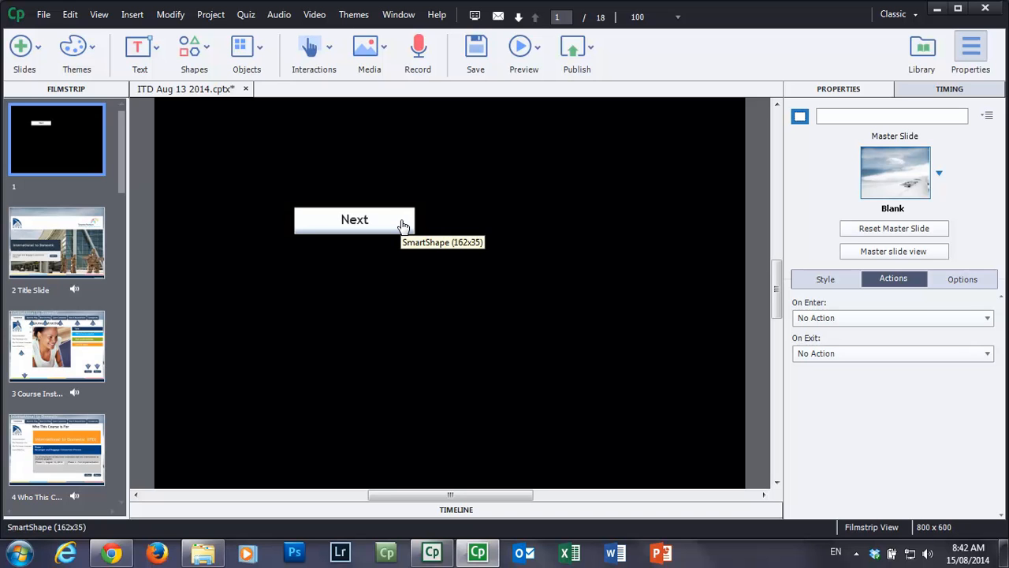
{"action": "mouse_move", "coordinate": [429, 227]}
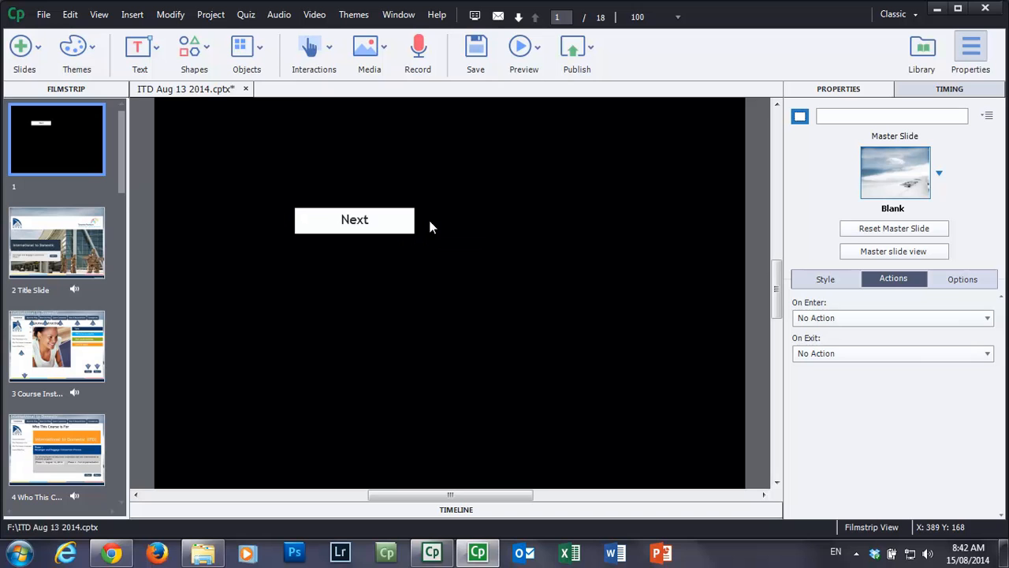
{"action": "mouse_move", "coordinate": [441, 223]}
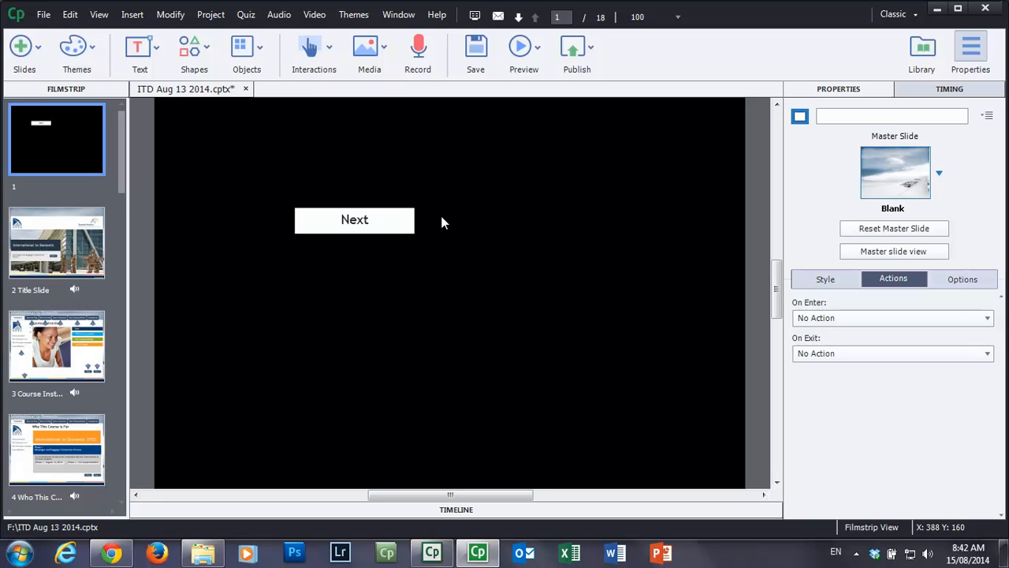